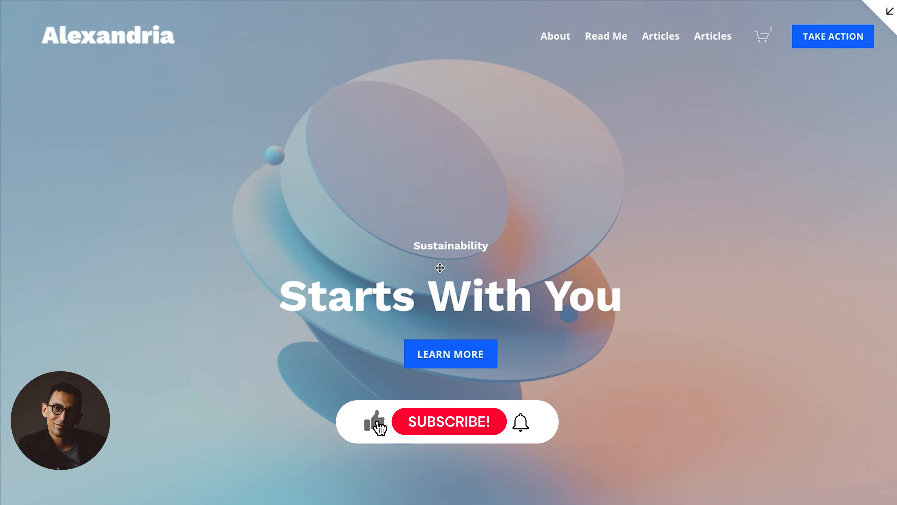
# - Enter edit mode and add a blank section above the Testimonial section
pyautogui.click(449, 421)
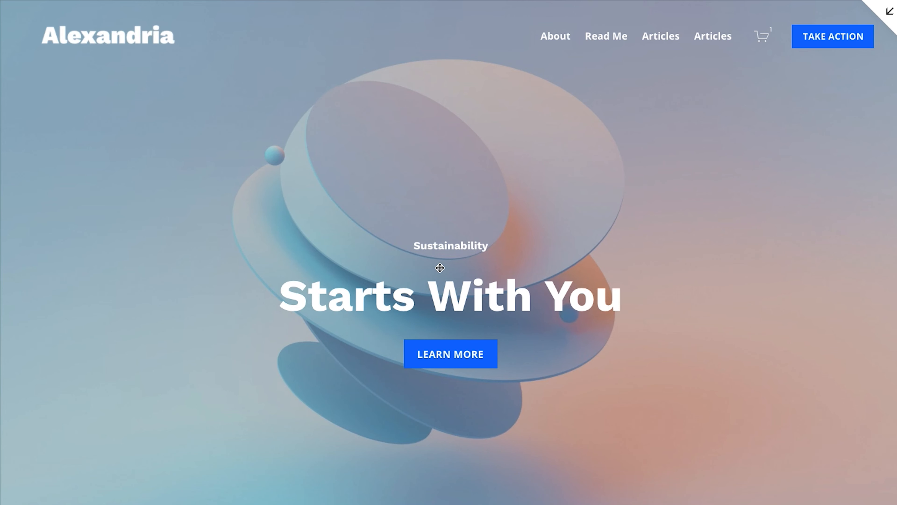
pyautogui.moveTo(376, 184)
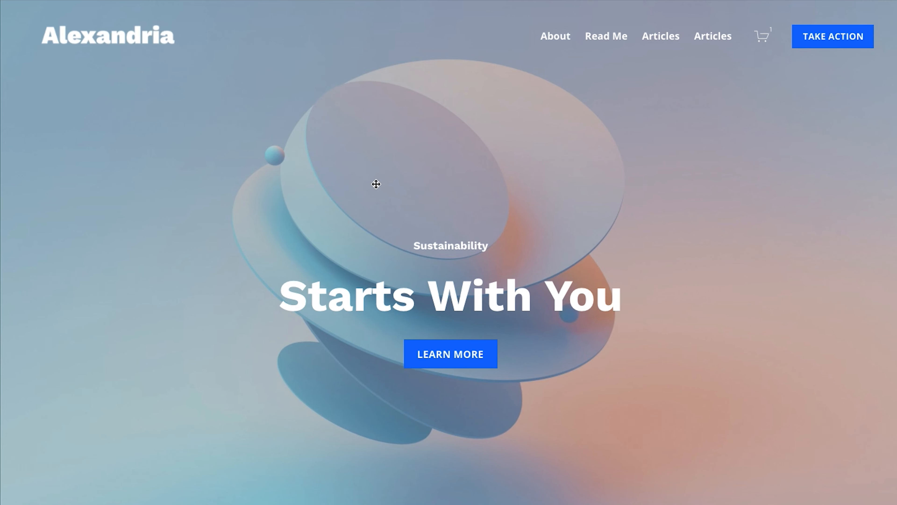
pyautogui.moveTo(695, 13)
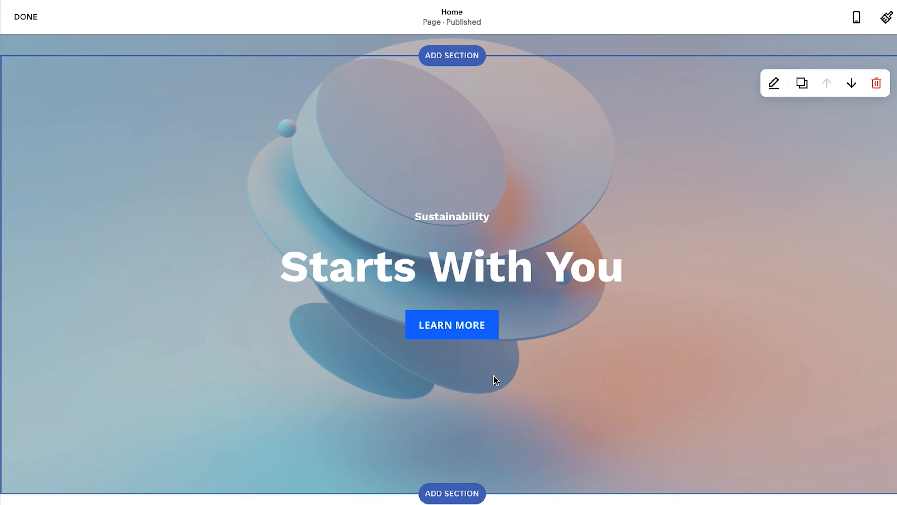
pyautogui.scroll(-3)
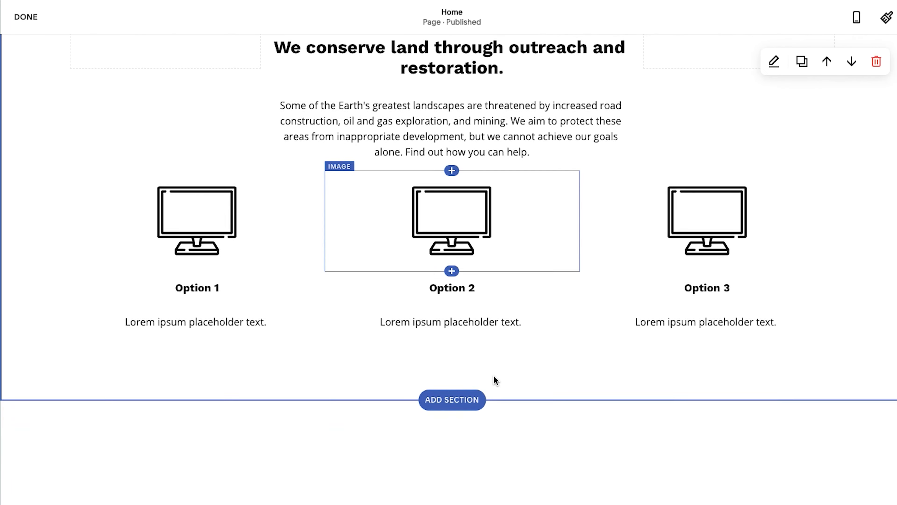
pyautogui.scroll(-3)
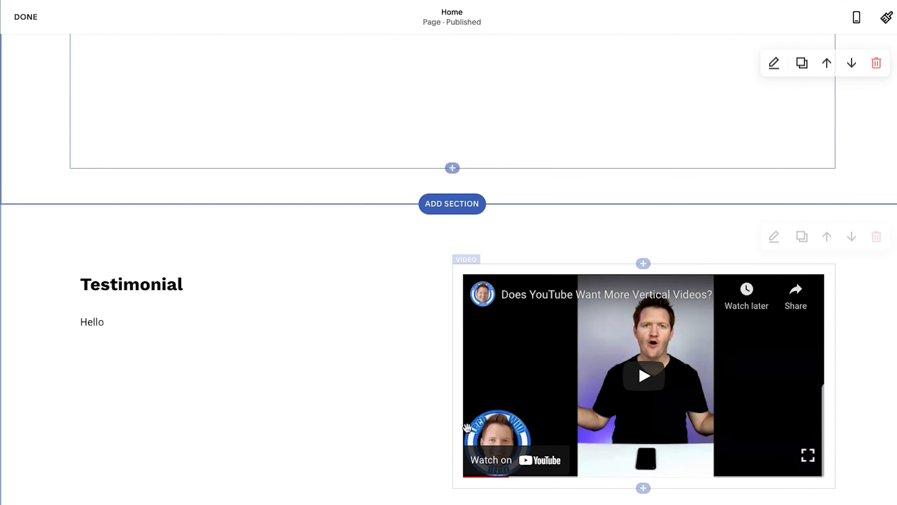
pyautogui.scroll(-3)
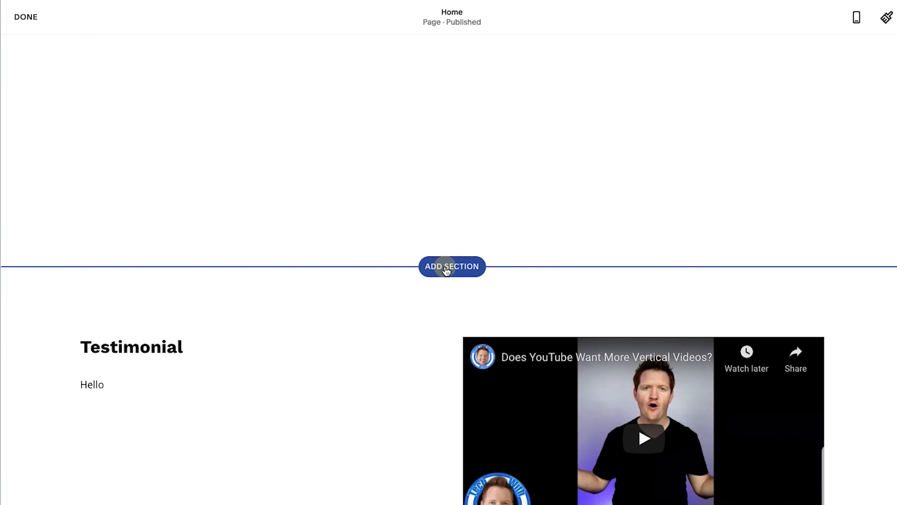
pyautogui.click(452, 266)
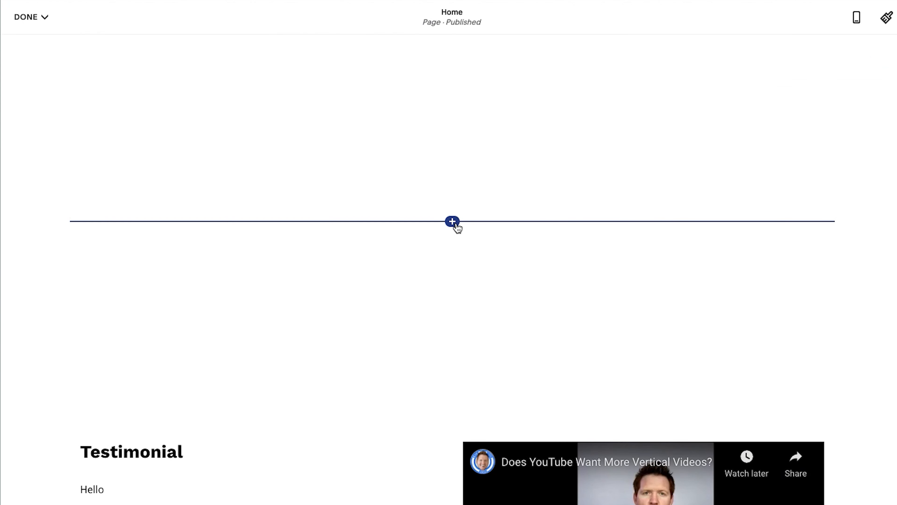
# - Insert a video block into the new blank section
pyautogui.click(451, 221)
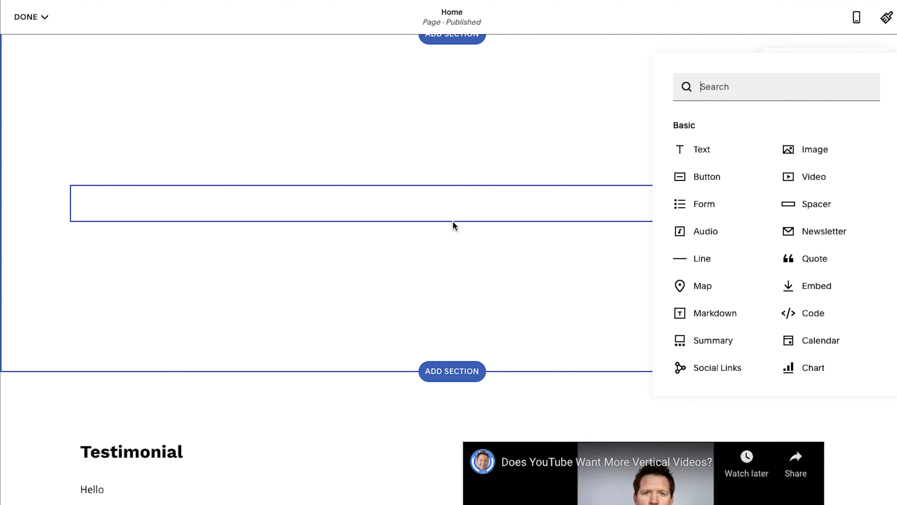
pyautogui.moveTo(814, 176)
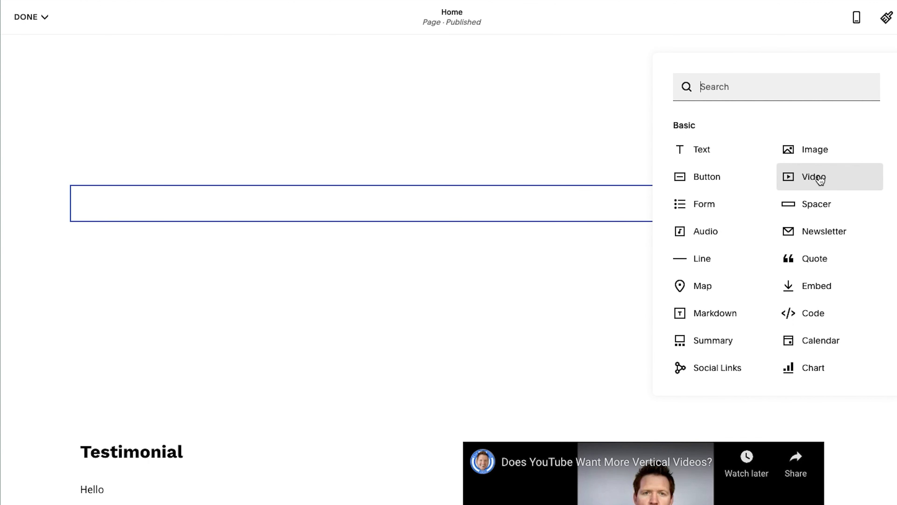
pyautogui.click(813, 176)
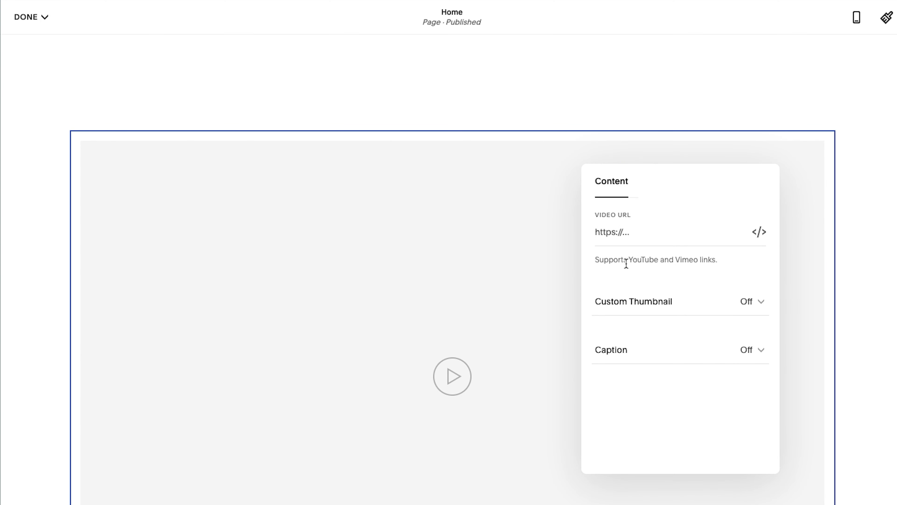
pyautogui.moveTo(717, 270)
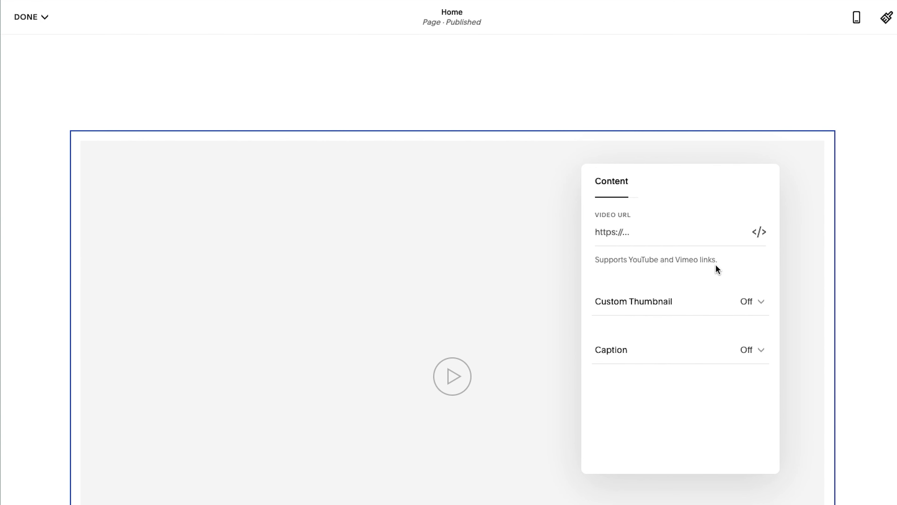
pyautogui.moveTo(693, 257)
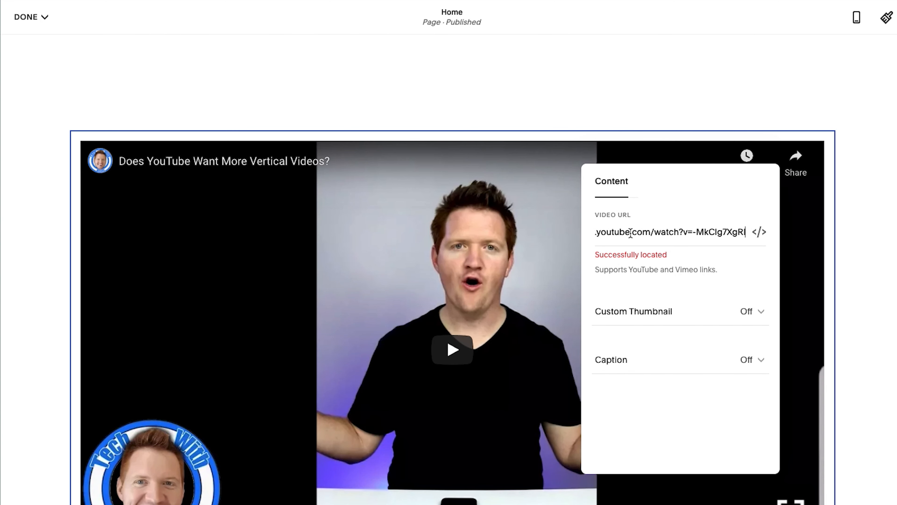
pyautogui.moveTo(663, 314)
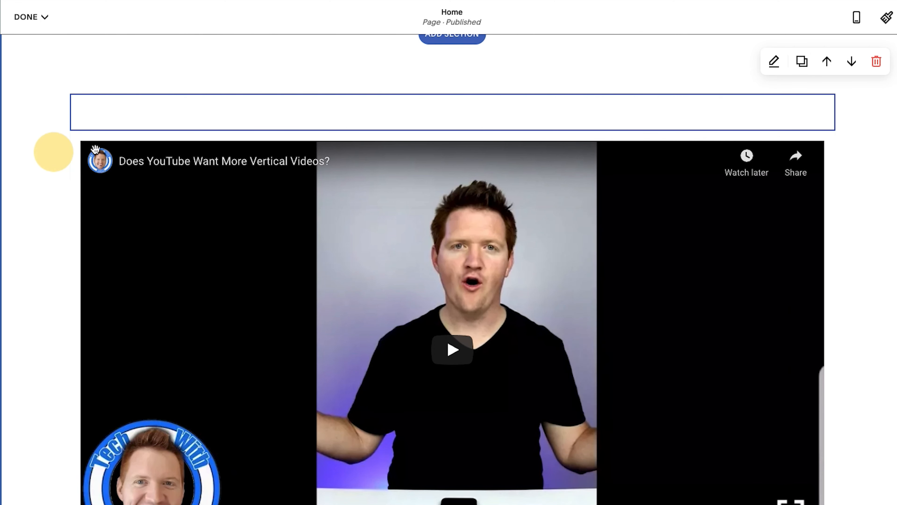
pyautogui.moveTo(319, 160)
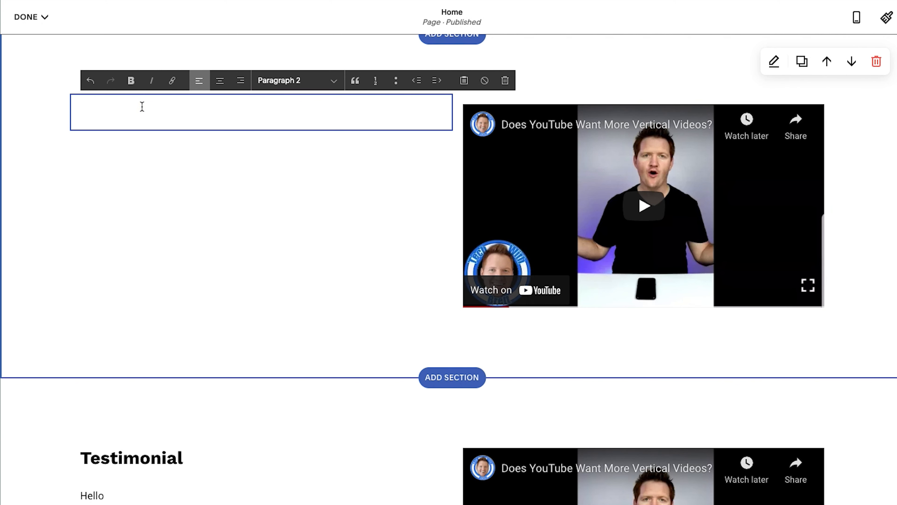
# - Add a 'Client Love' Heading 2 and 'Lorem ipsum placehol' body text beside the video
pyautogui.write('Client Love')
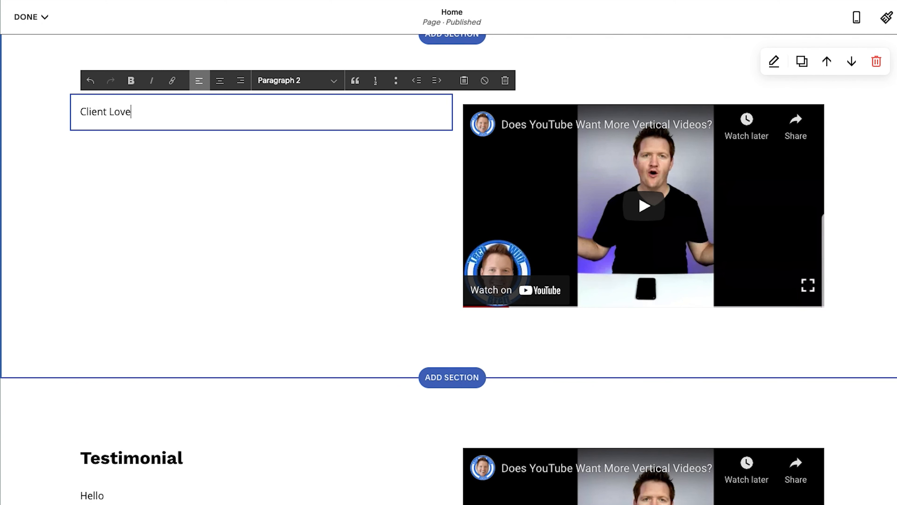
pyautogui.click(297, 79)
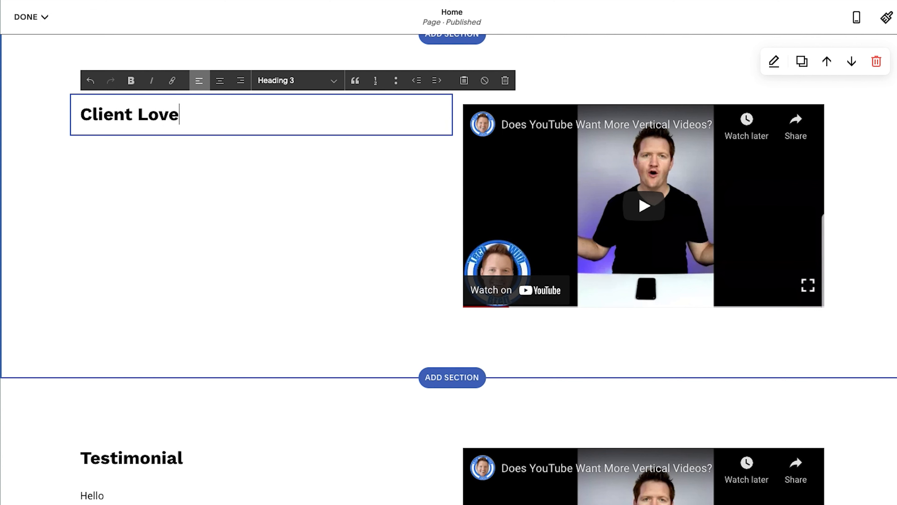
pyautogui.click(298, 79)
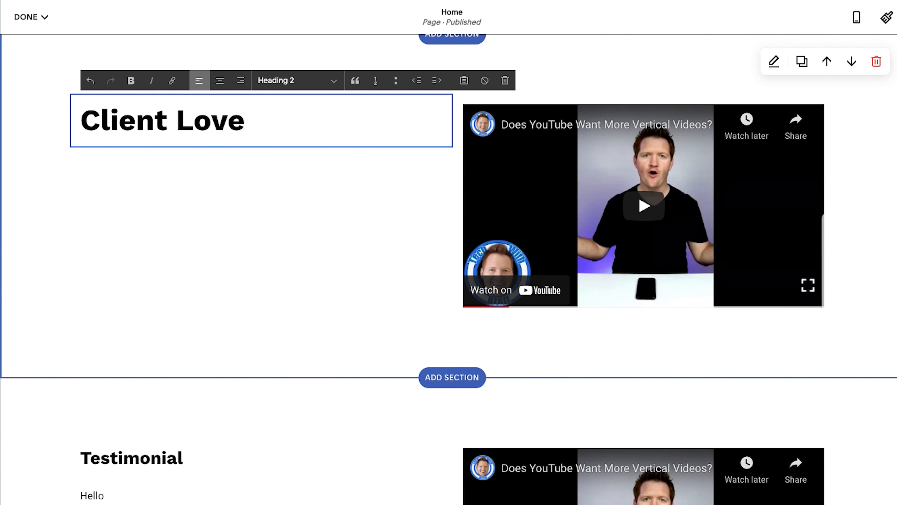
pyautogui.write('Lorem ip')
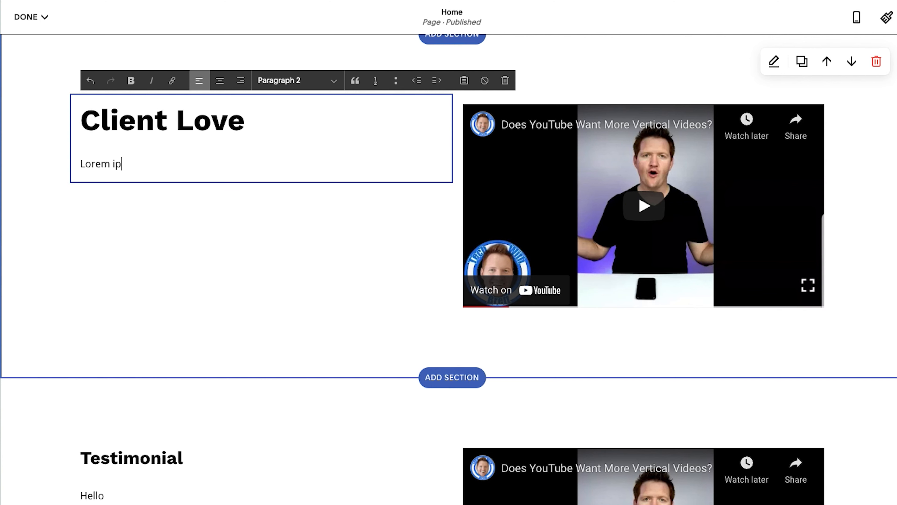
pyautogui.write('sum placeholder text here.')
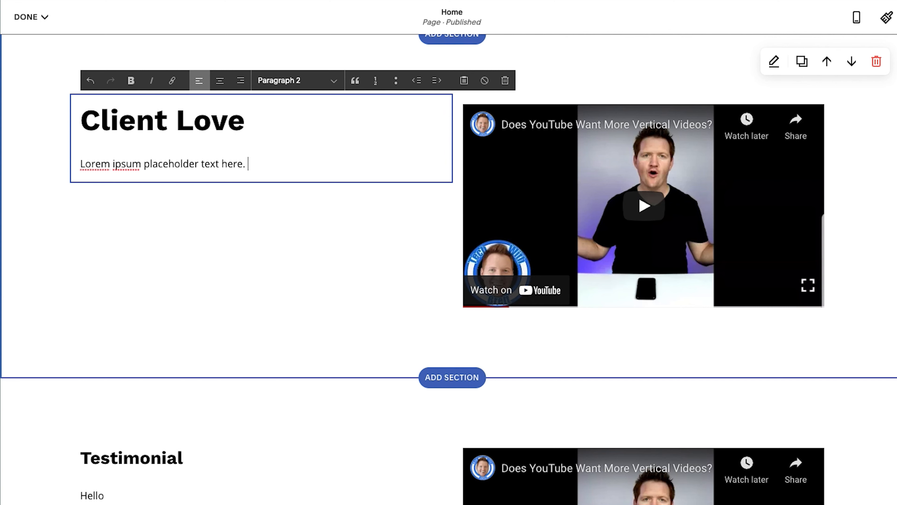
pyautogui.moveTo(269, 199)
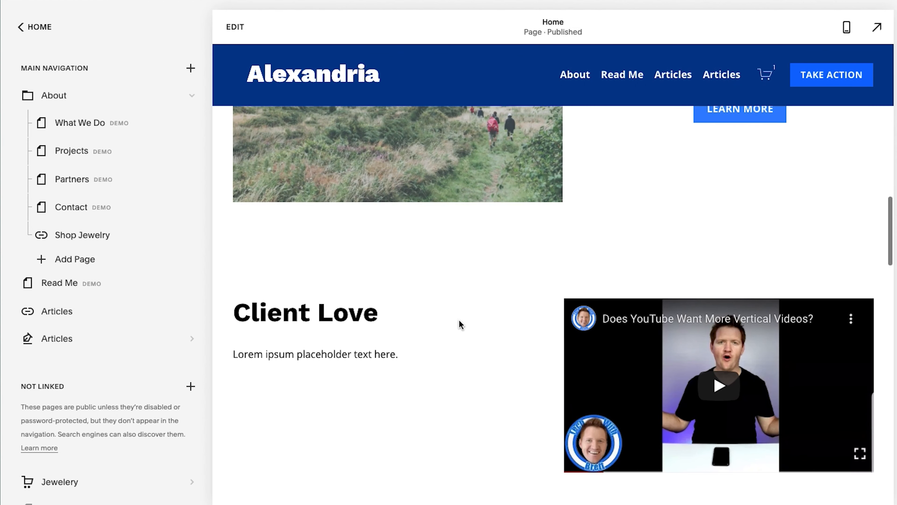
# - Play the YouTube video in the Client Love section to preview it
pyautogui.click(719, 386)
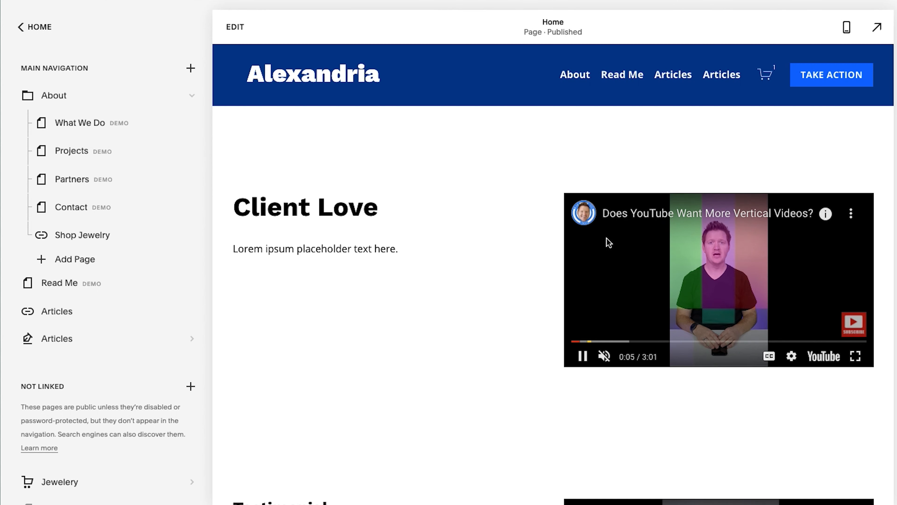
pyautogui.moveTo(654, 198)
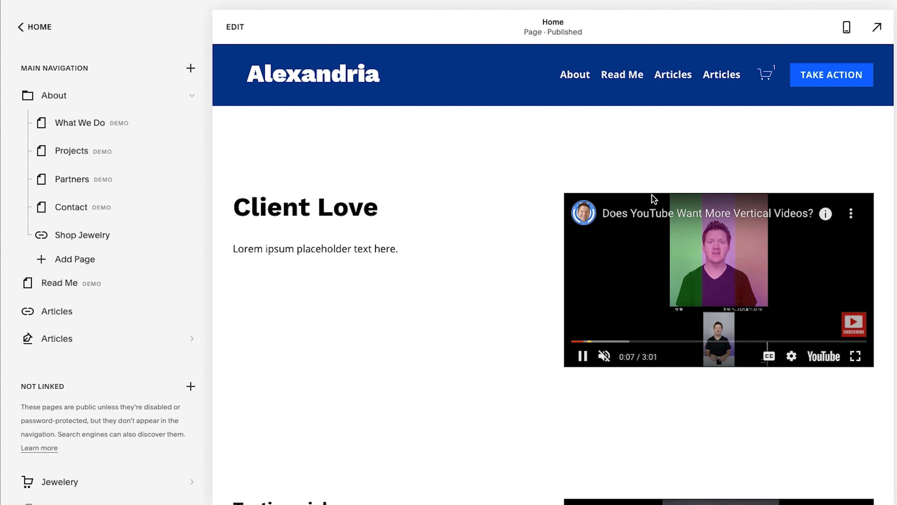
pyautogui.moveTo(763, 200)
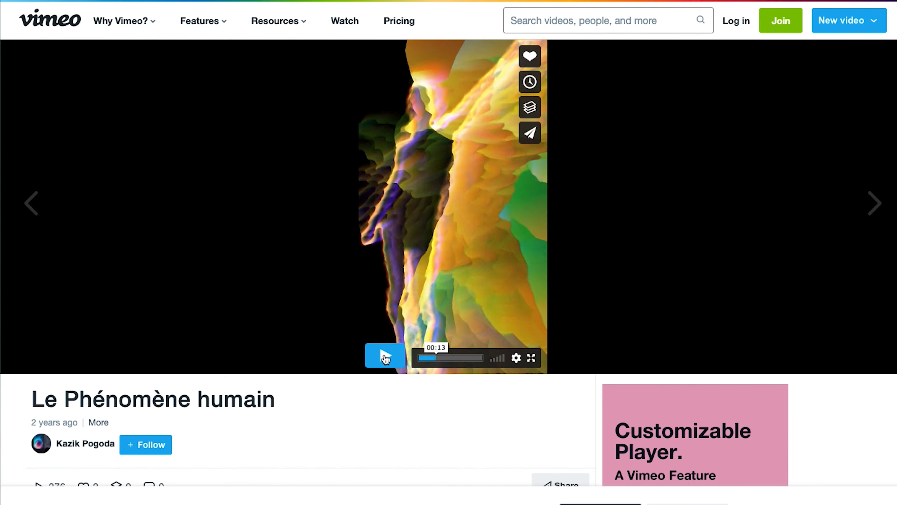
# - Play the vertical video Le Phénomène humain on its Vimeo page
pyautogui.click(384, 356)
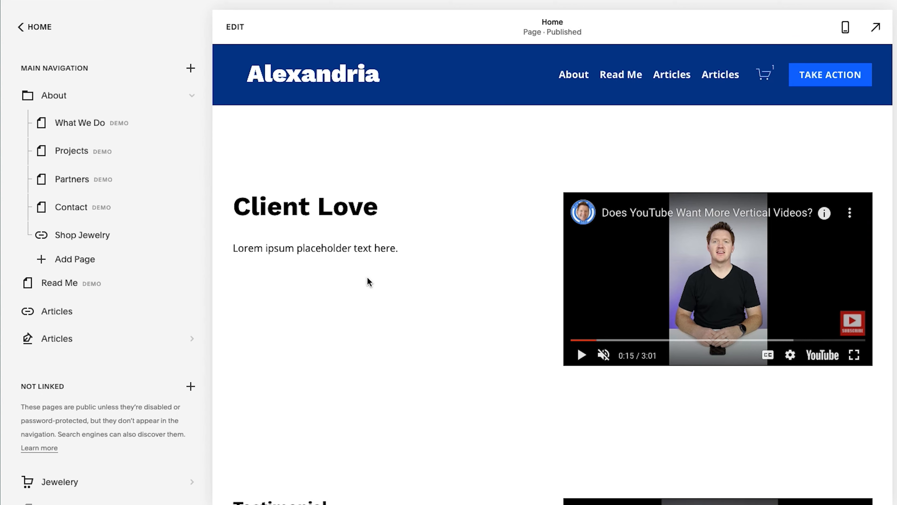
pyautogui.click(234, 27)
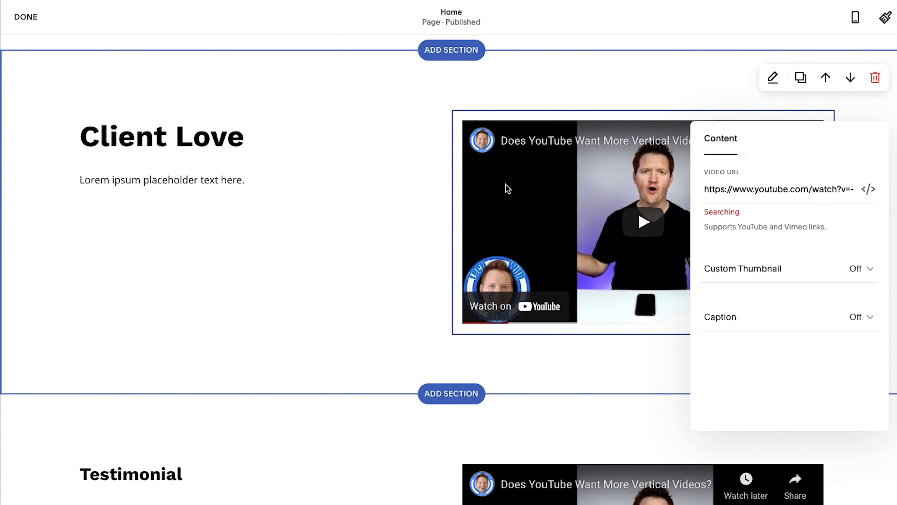
pyautogui.write('https://vimeo.com/351595675')
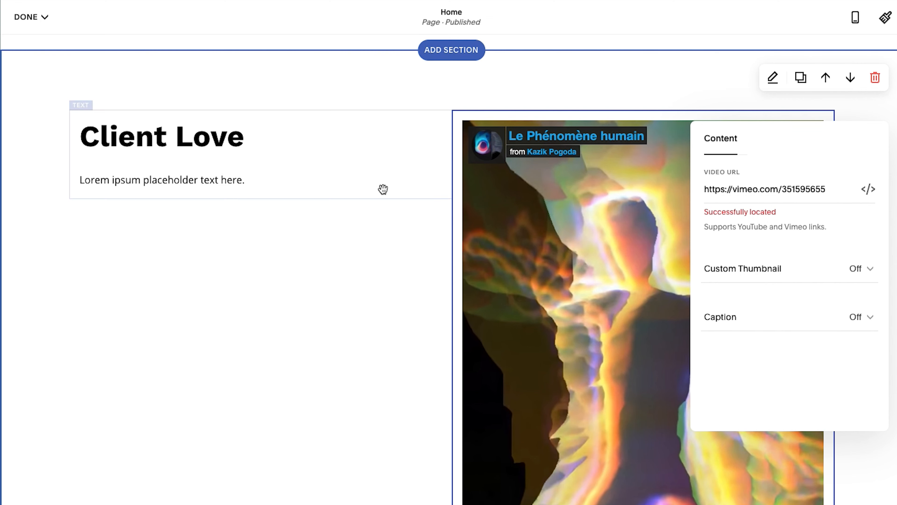
# - Set the Client Love section's Content Width to a custom value of 60
pyautogui.click(362, 222)
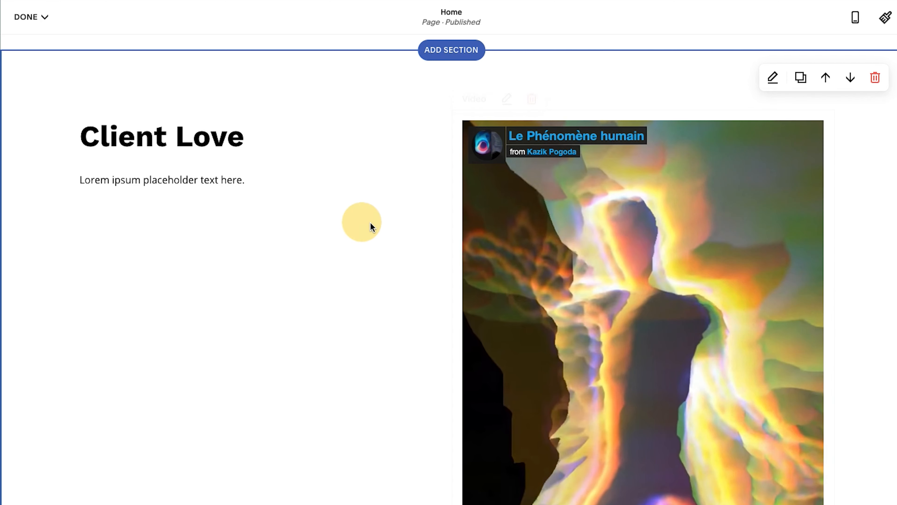
pyautogui.scroll(-3)
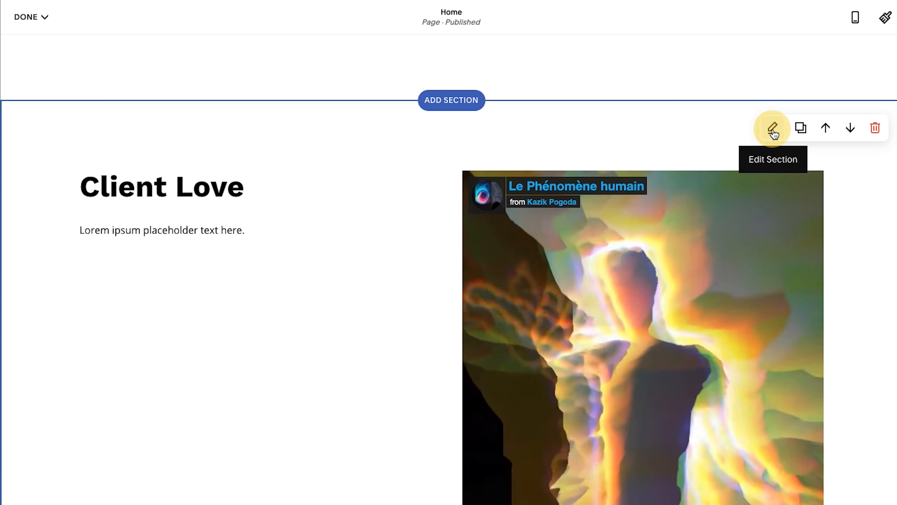
pyautogui.click(772, 127)
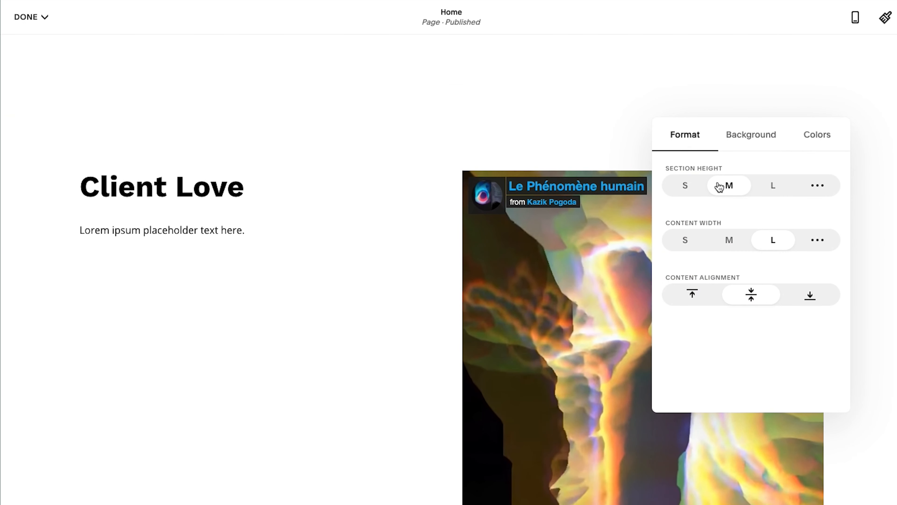
pyautogui.click(685, 239)
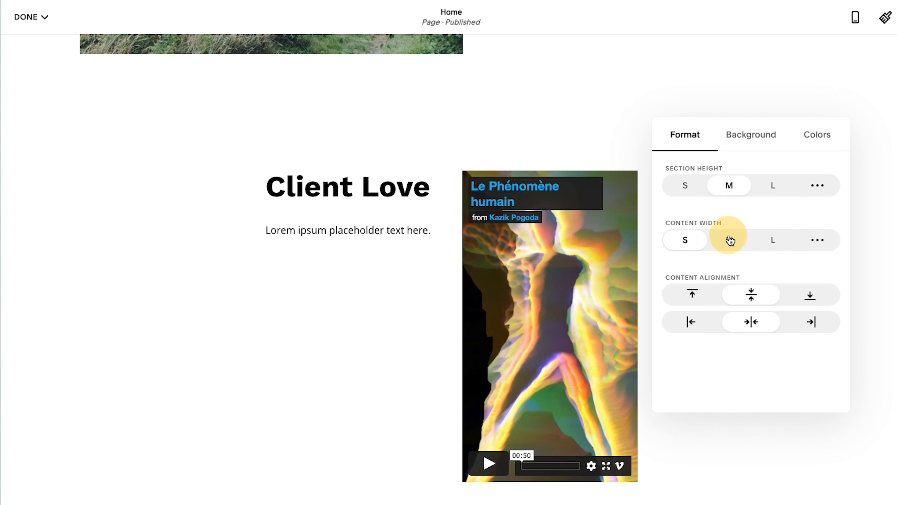
pyautogui.click(817, 240)
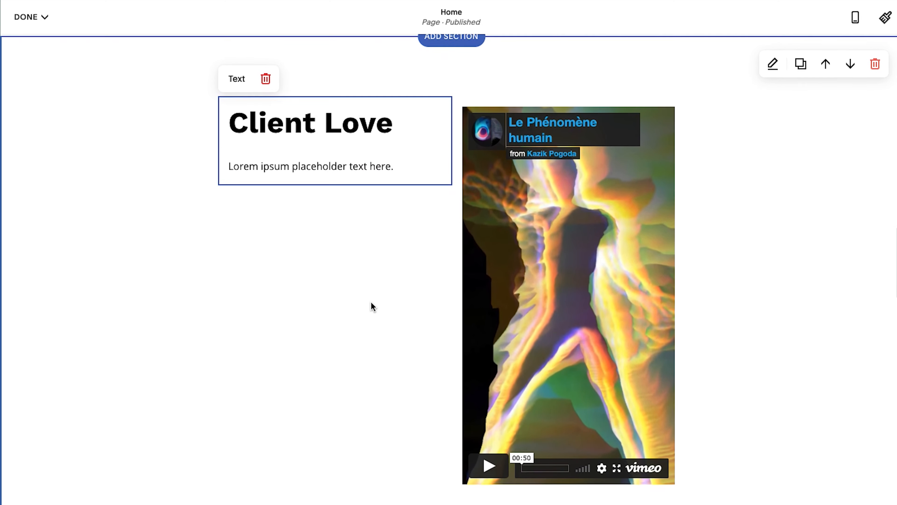
pyautogui.click(772, 63)
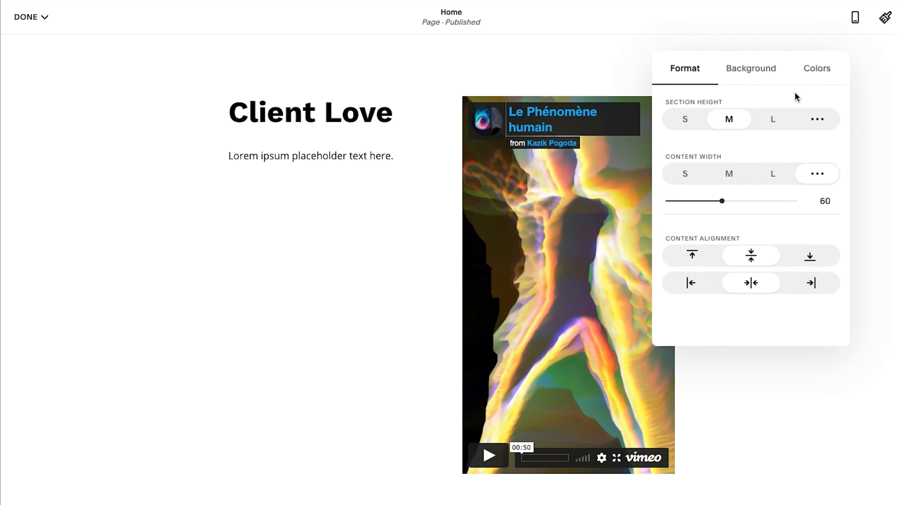
# - Apply a dark blue colour theme with white text to the section and save
pyautogui.click(815, 68)
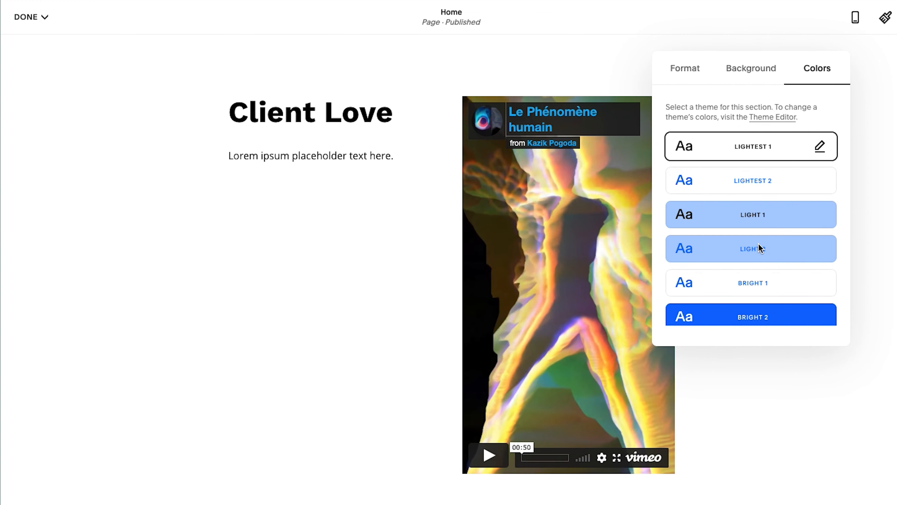
pyautogui.click(750, 230)
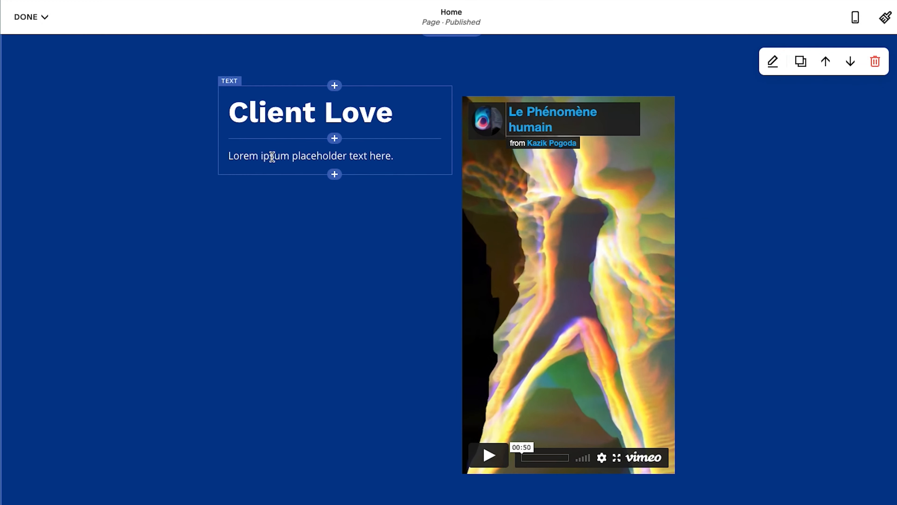
pyautogui.click(25, 17)
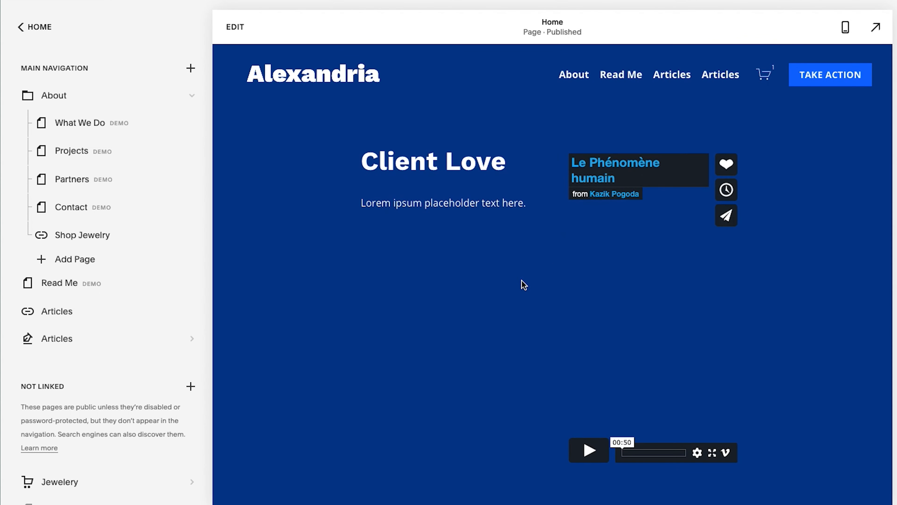
# - Play the embedded Vimeo video and seek within it to confirm it works
pyautogui.click(589, 450)
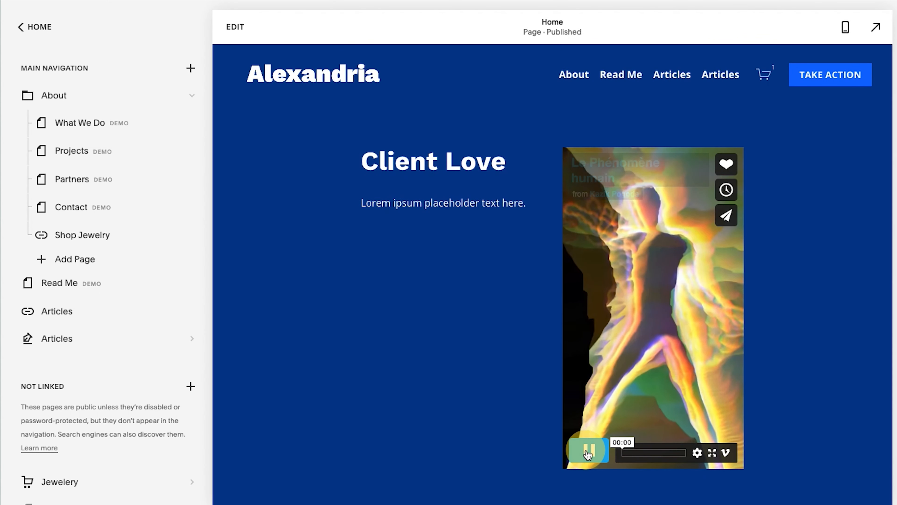
pyautogui.click(587, 449)
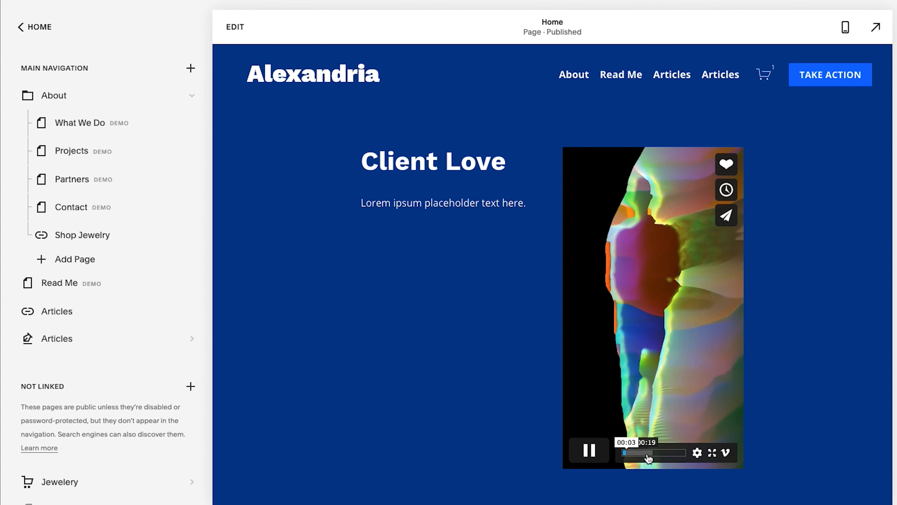
pyautogui.scroll(3)
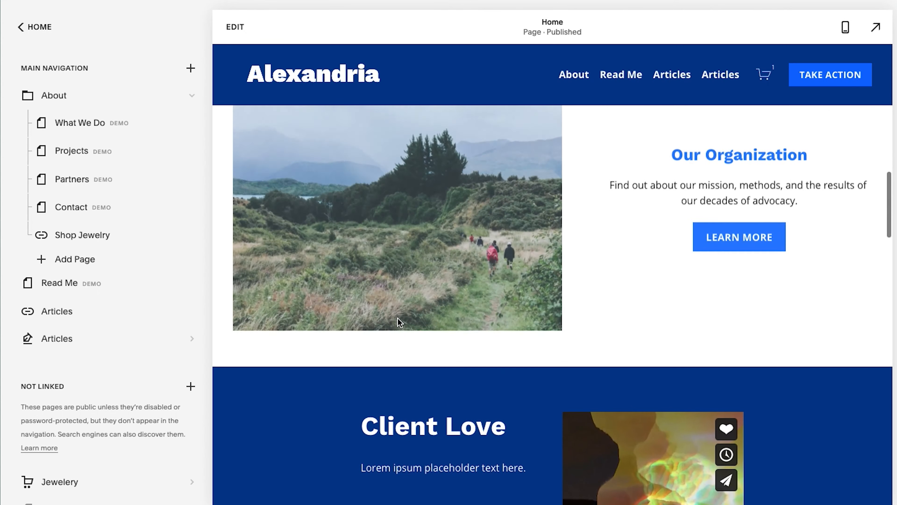